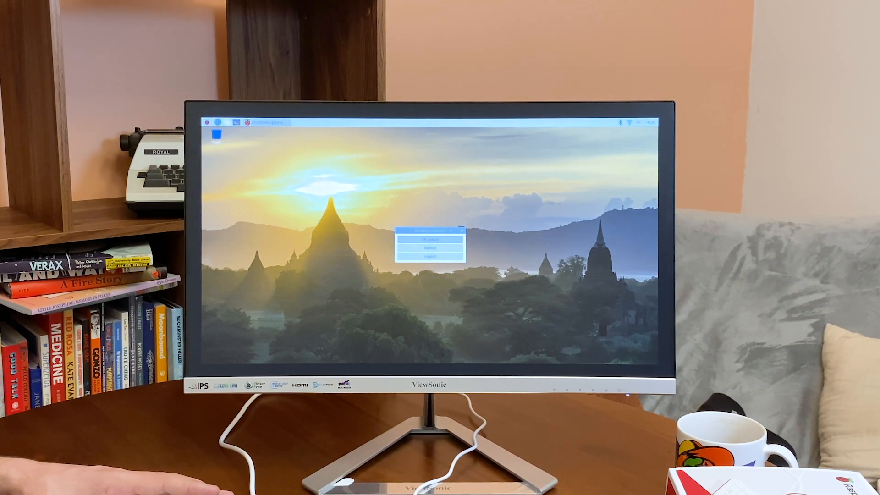
Power down the Raspberry Pi OS desktop so it restarts into the NoTouch OS setup wizard.
click(430, 256)
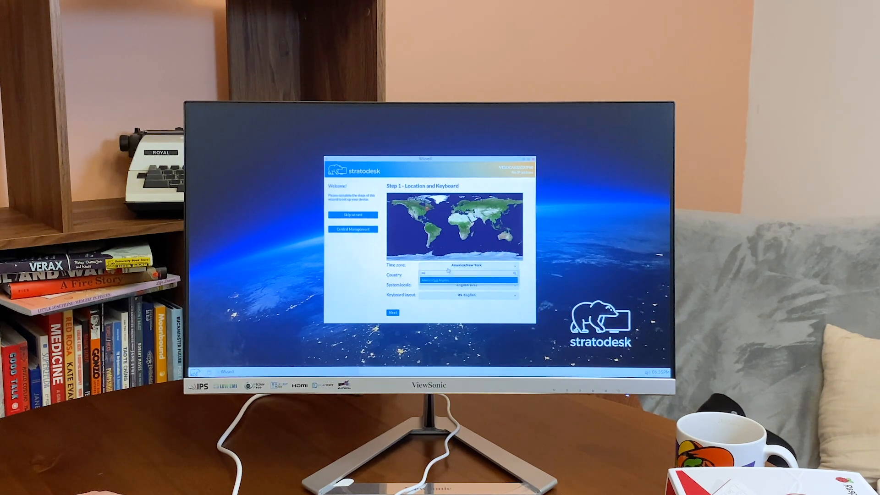
Choose United States as the location and accept the default configuration.
click(468, 279)
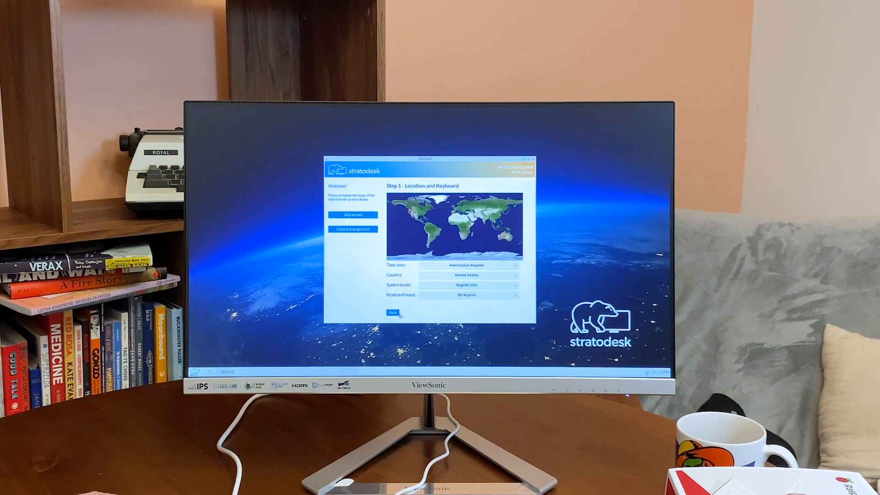
click(393, 313)
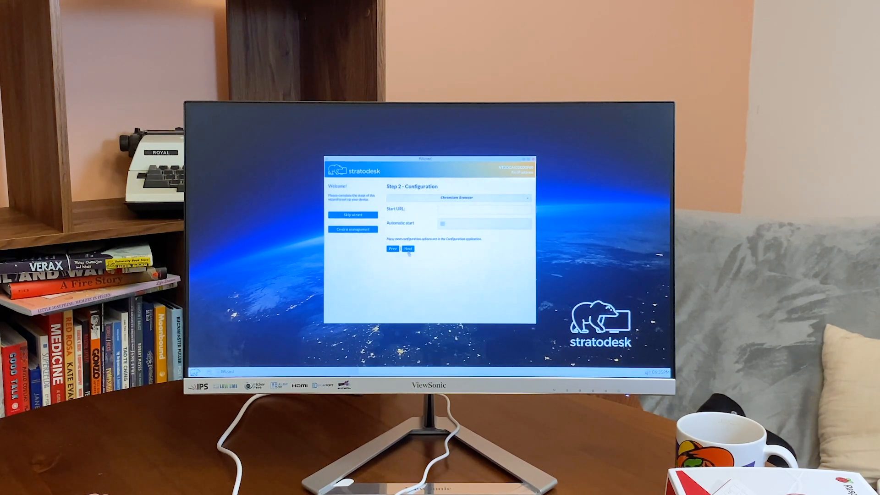
click(407, 248)
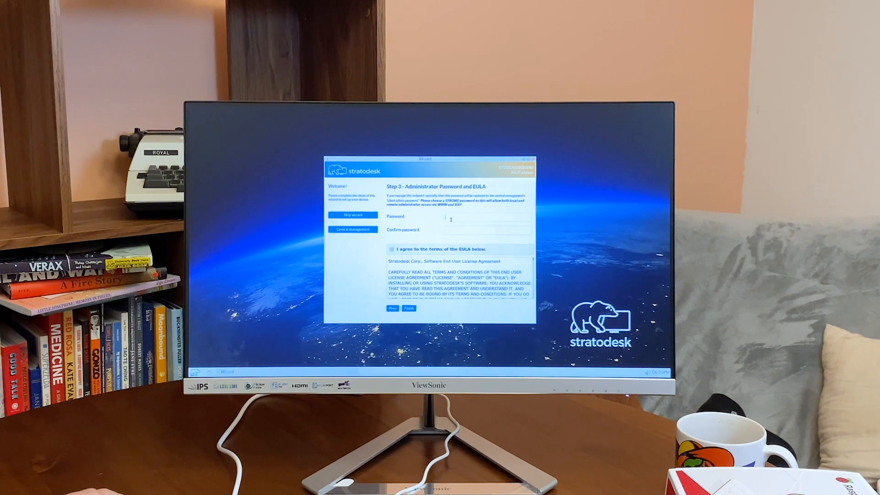
Enter and confirm the administrator password, agree to the EULA and finish the wizard.
text(password)
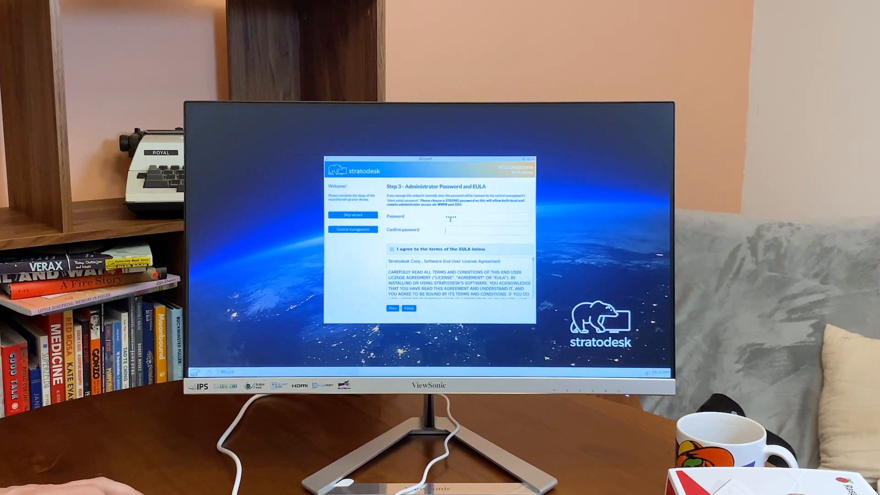
text(••••••)
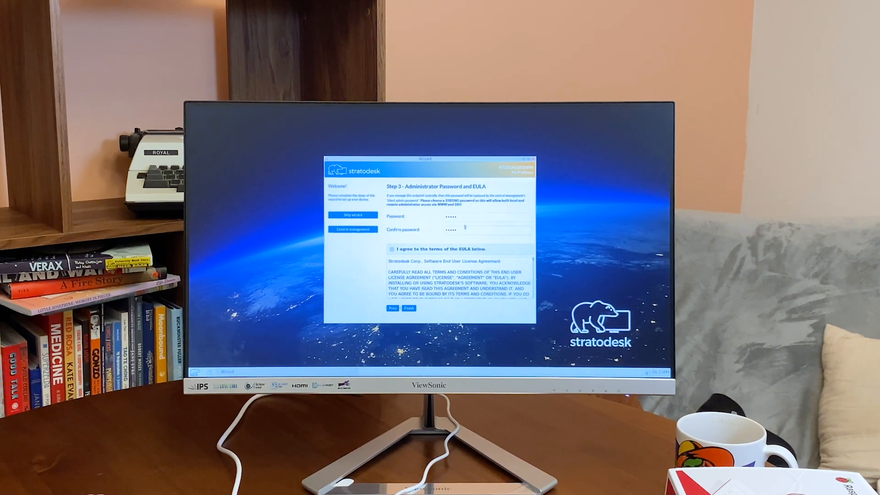
click(391, 248)
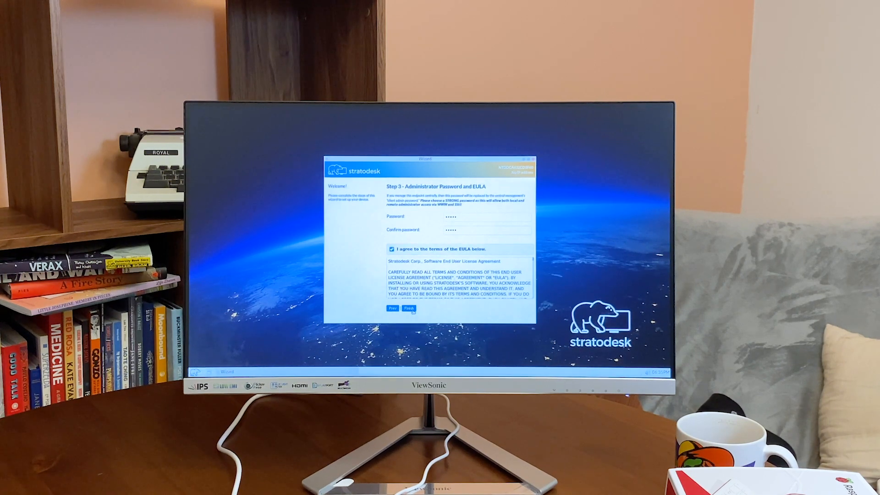
click(409, 308)
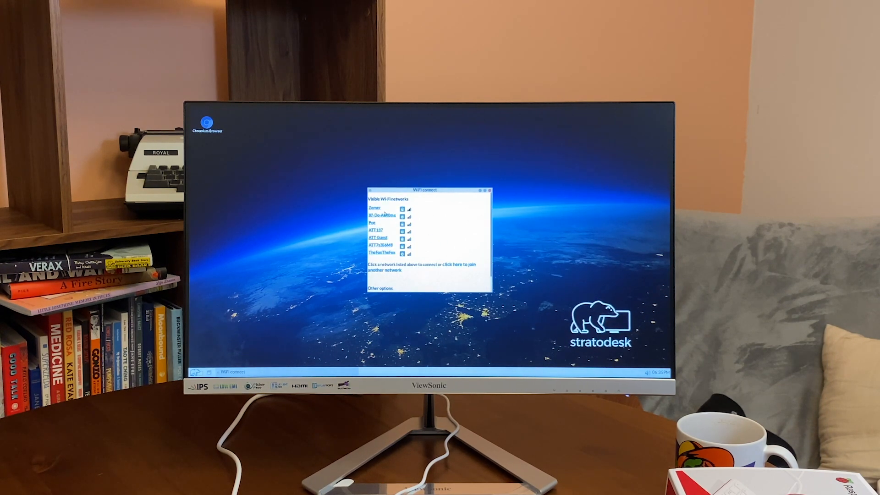
Join the first listed Wi-Fi network with its password, with Remember this network ticked.
click(374, 208)
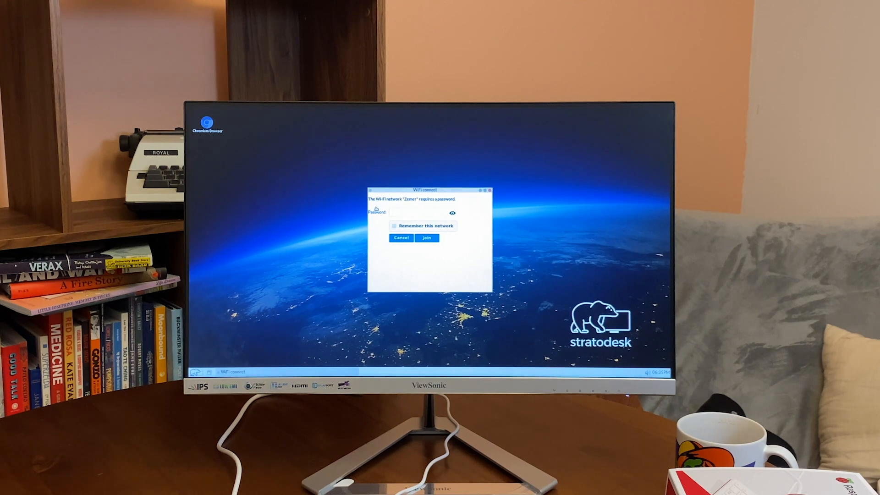
click(418, 213)
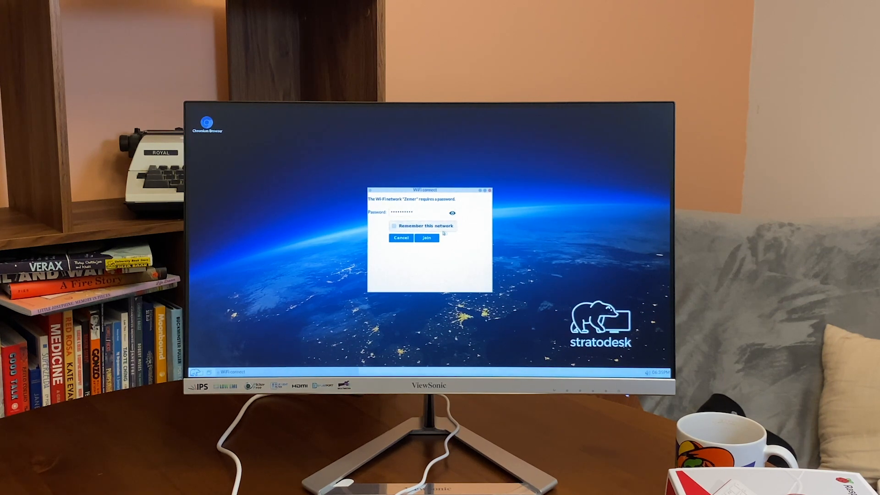
click(393, 226)
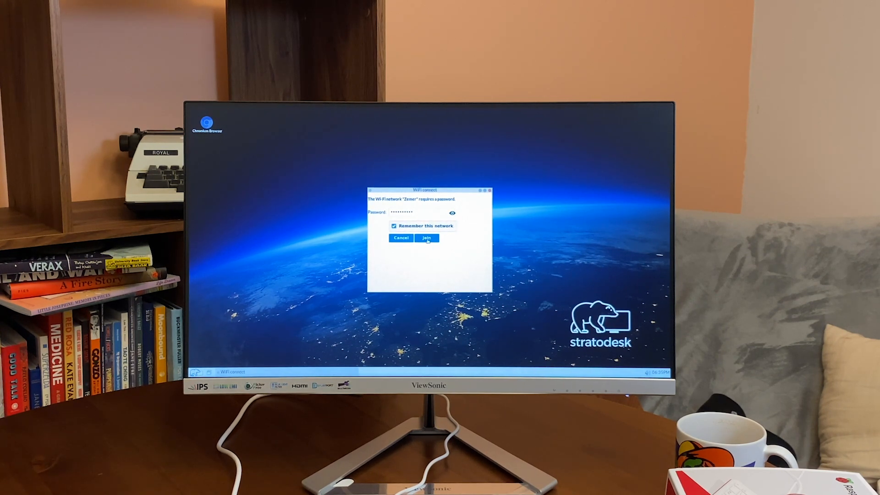
click(427, 238)
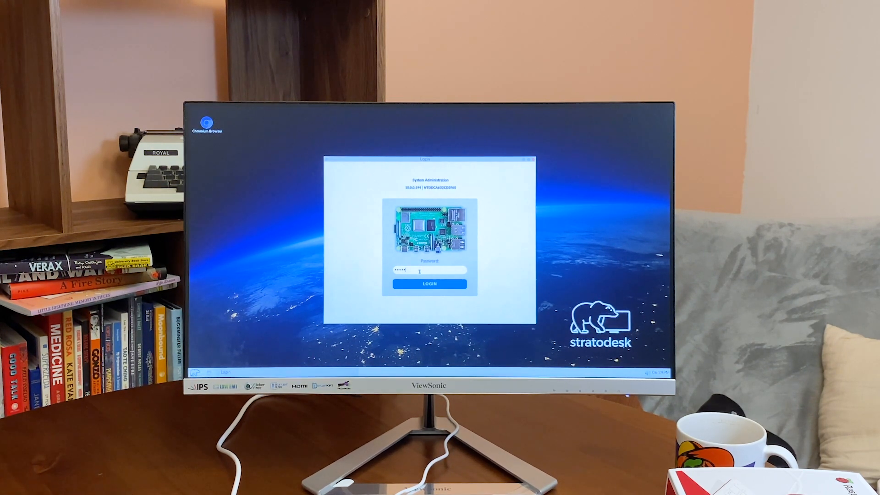
Log in to system administration and add a new connection under Connections for editing.
click(429, 284)
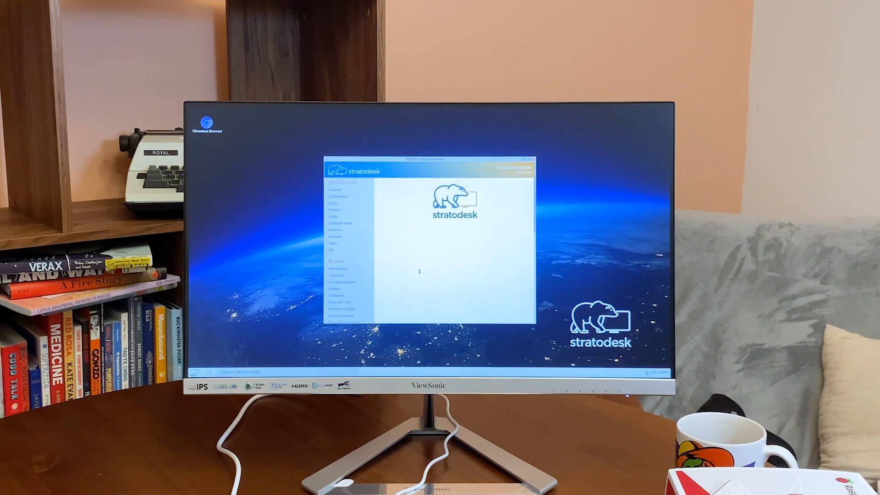
click(341, 196)
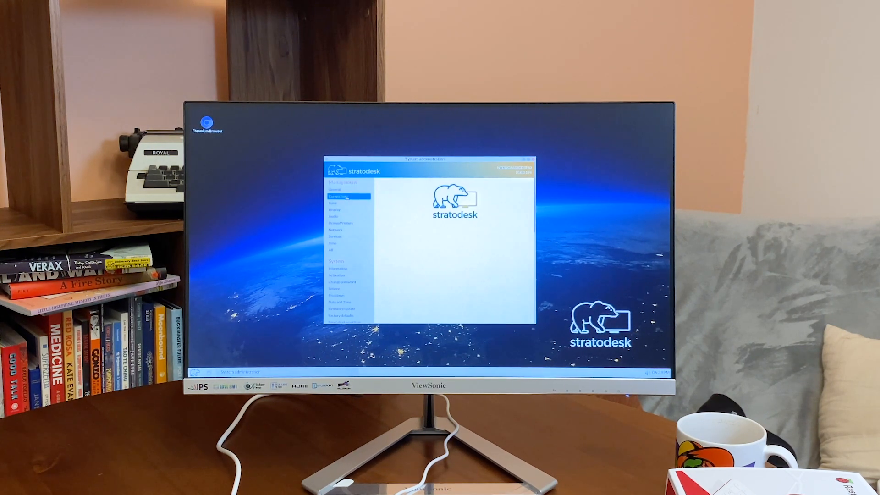
click(348, 196)
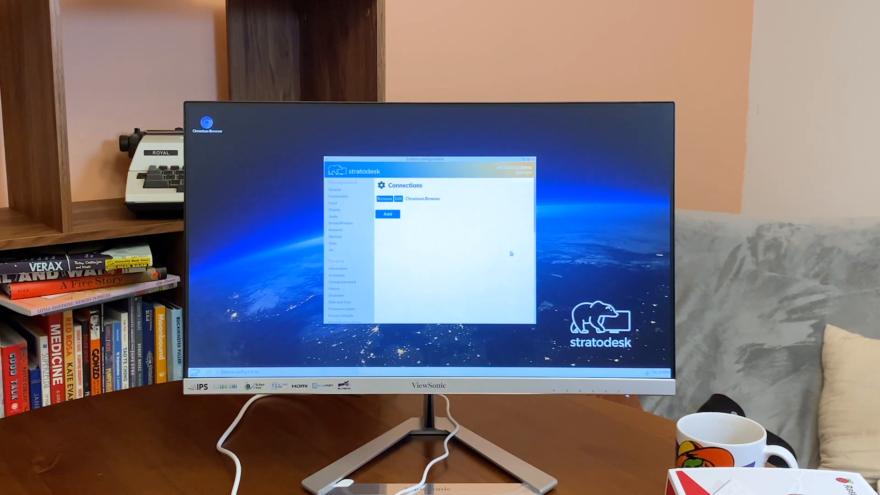
mouse_move(246, 151)
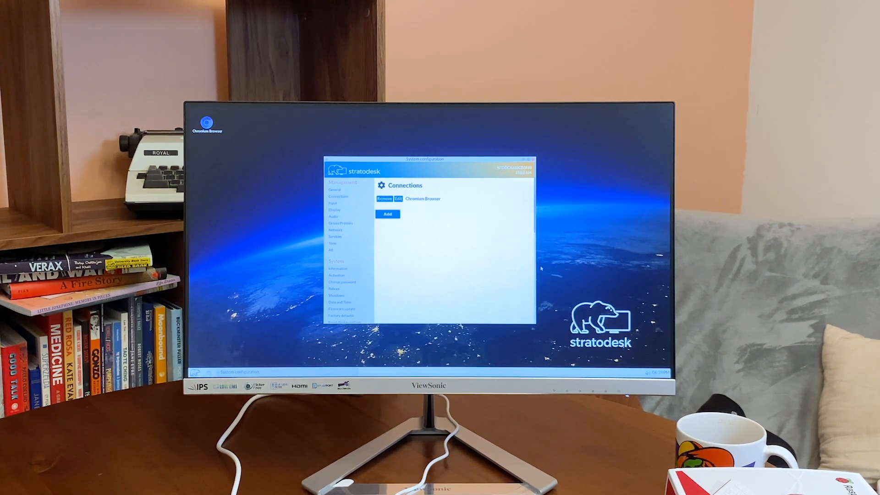
click(388, 214)
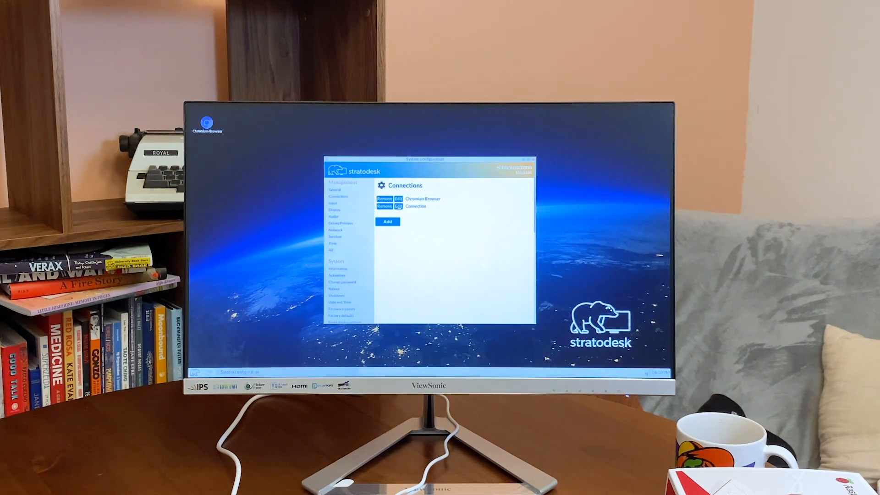
click(398, 206)
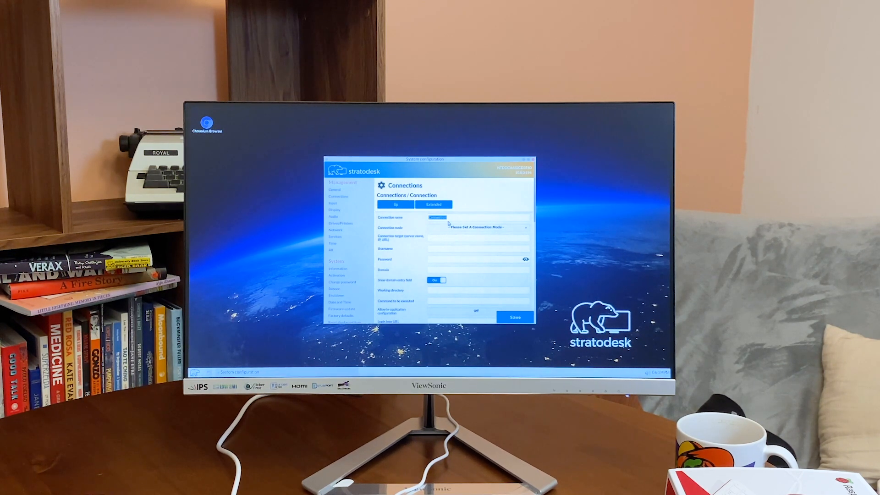
Name the connection and set its mode to Windows Virtual Desktop (WVD).
text(WVE)
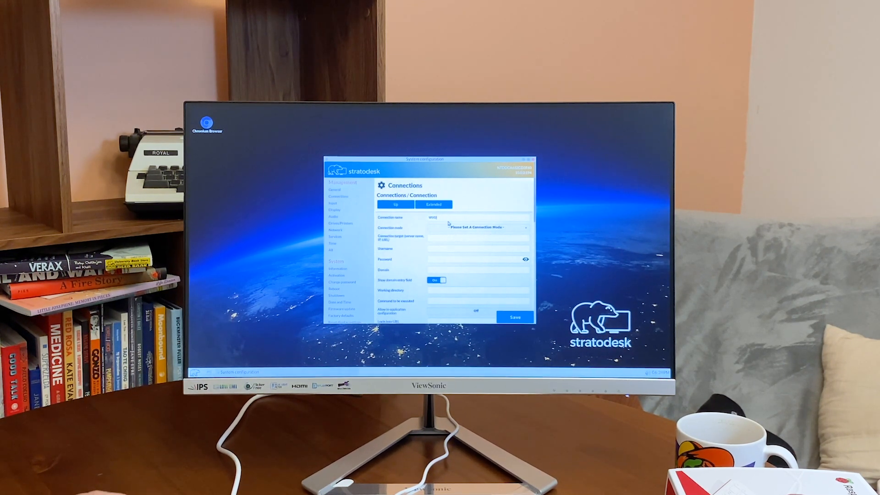
click(477, 227)
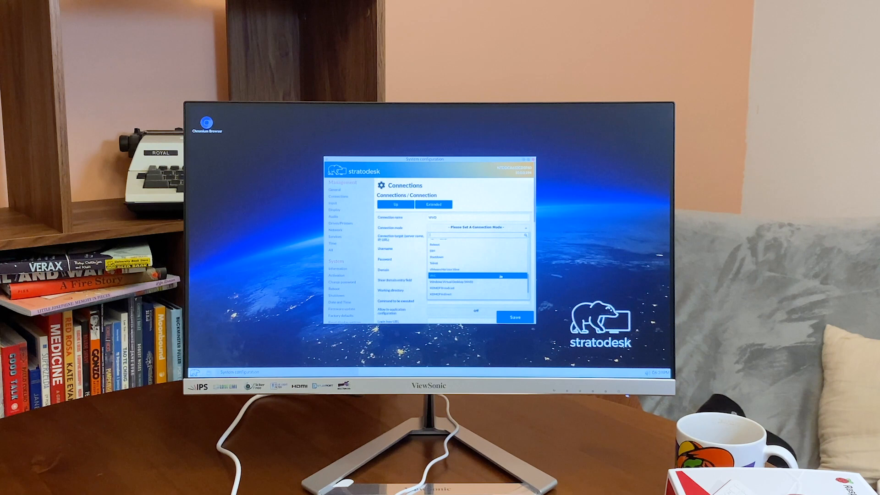
click(464, 281)
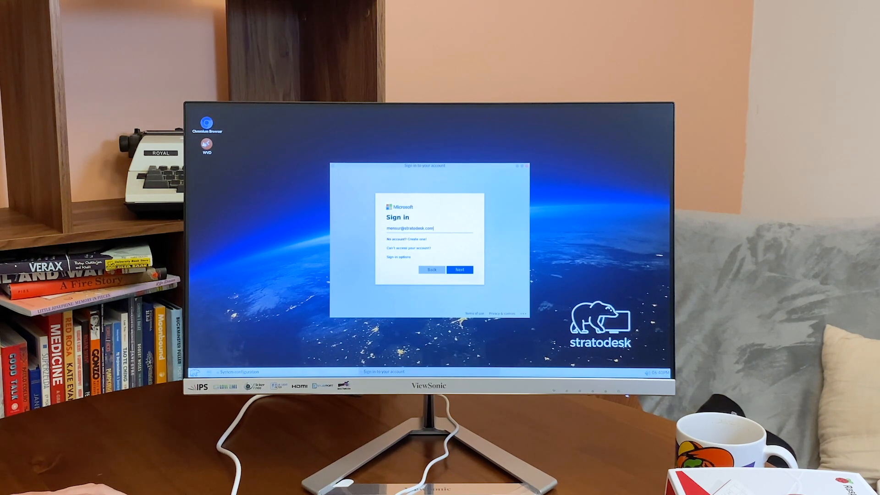
Sign in with the Microsoft account and password, then launch the published desktop resource.
click(459, 270)
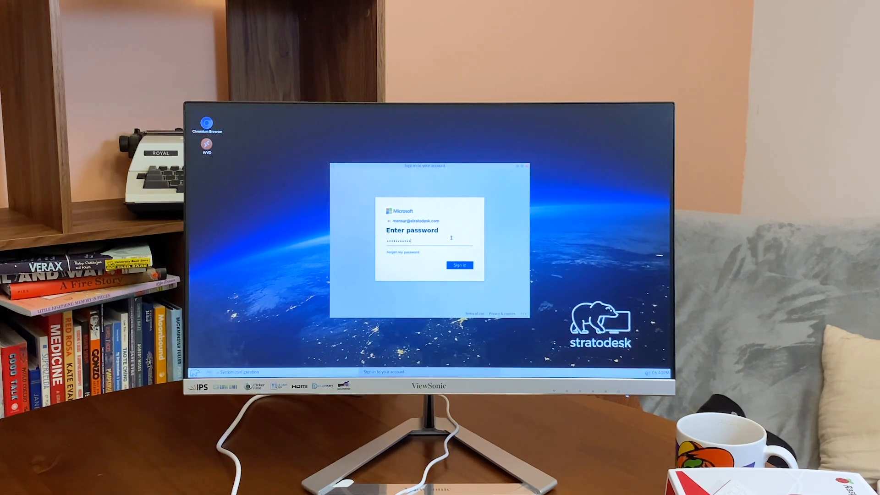
click(459, 265)
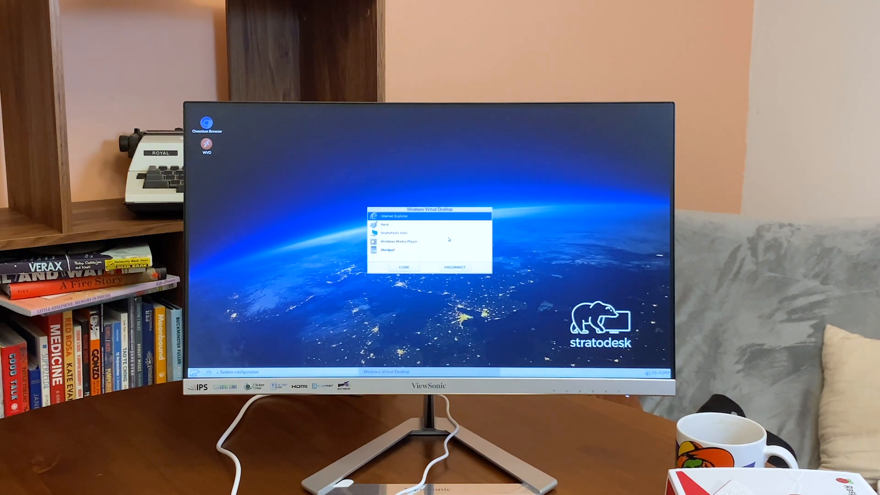
click(394, 233)
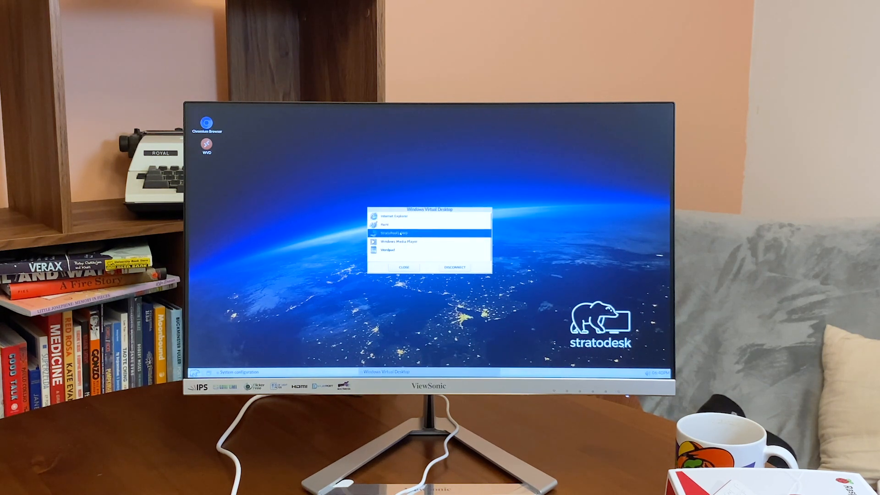
double_click(393, 232)
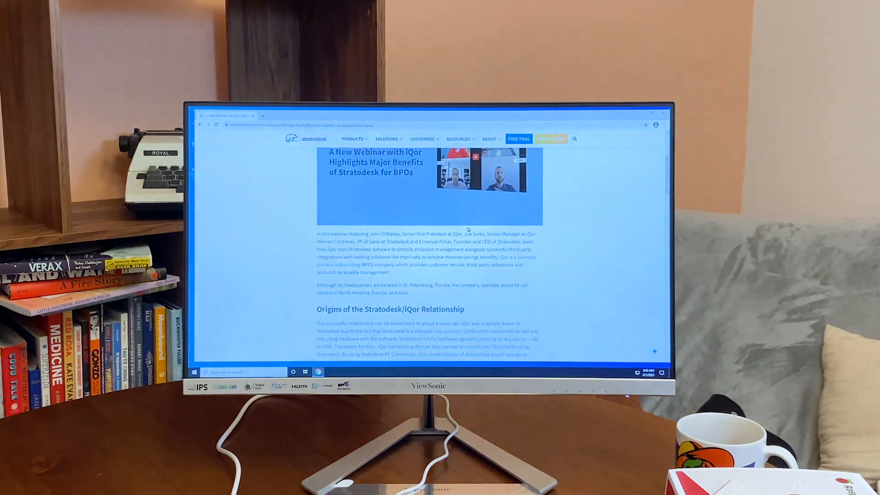
Navigate via About > Blog to the iQor webinar article under Company News.
scroll(up, 3)
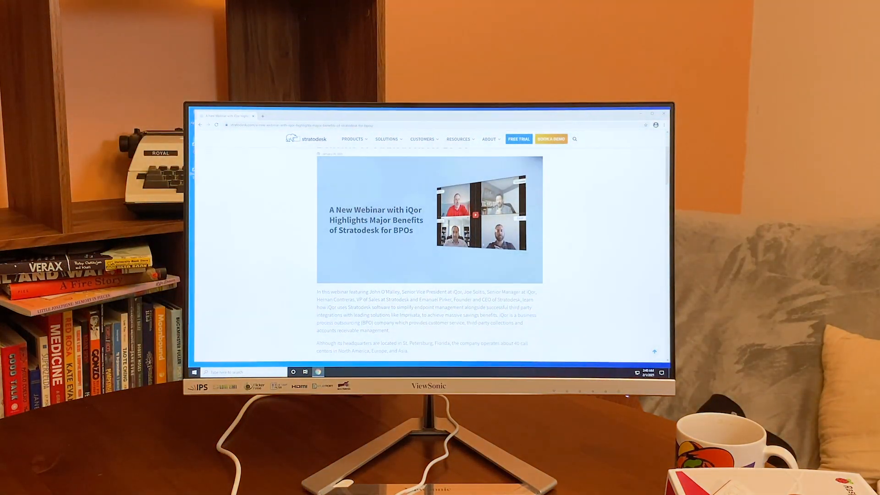
scroll(down, 3)
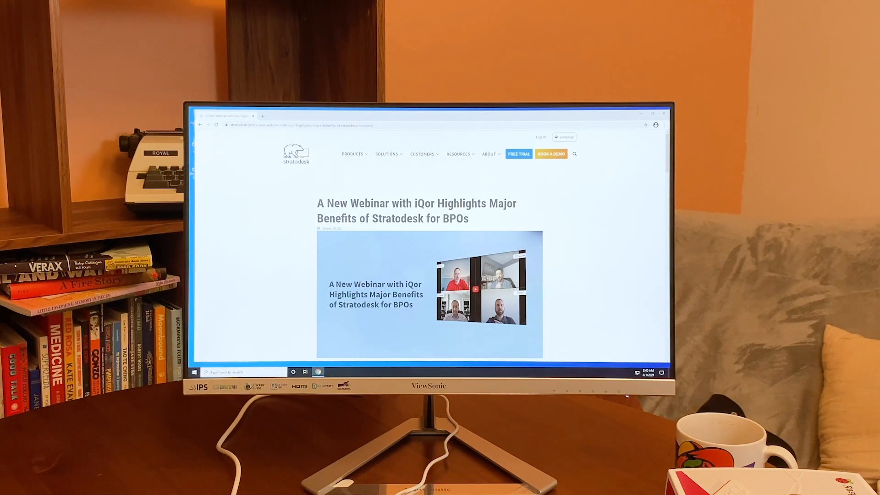
click(489, 154)
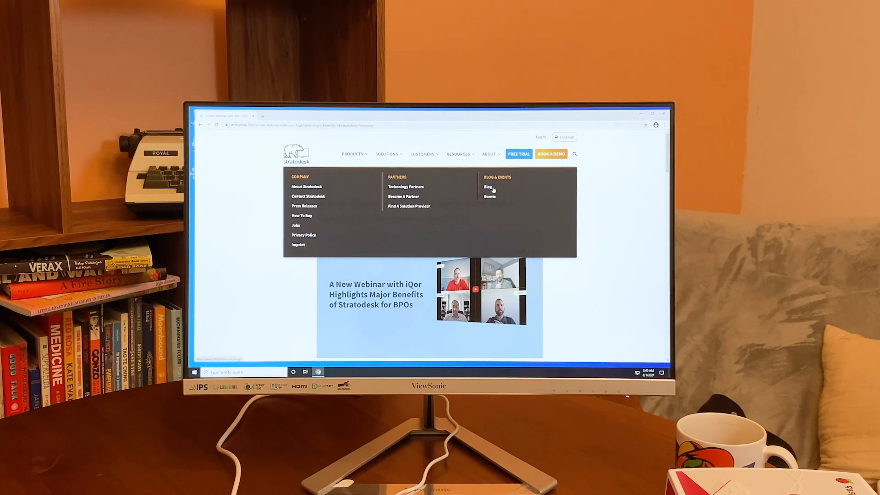
click(485, 187)
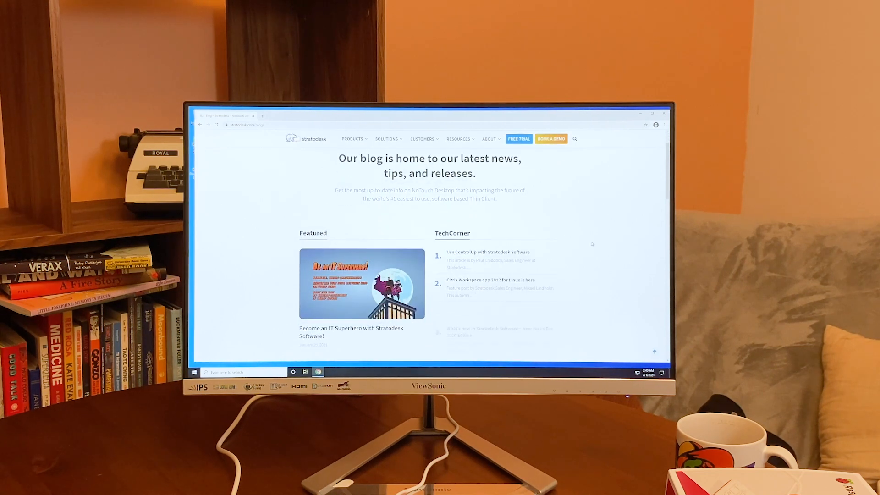
scroll(down, 3)
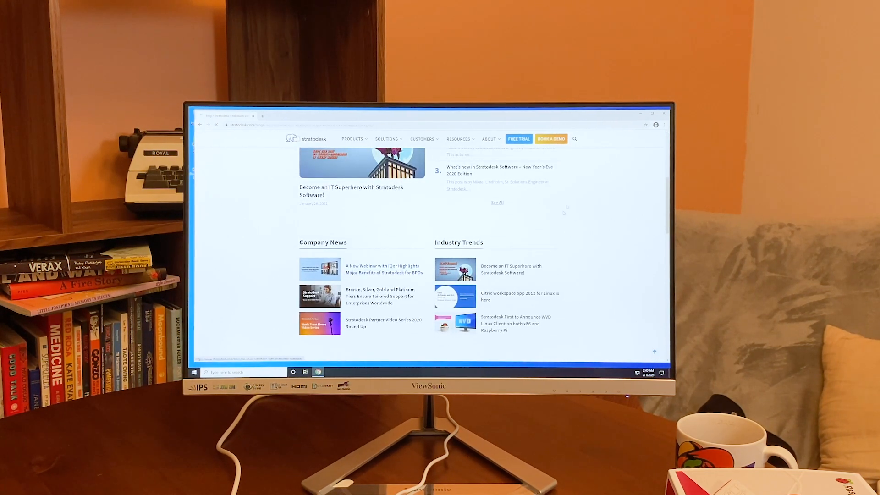
click(384, 270)
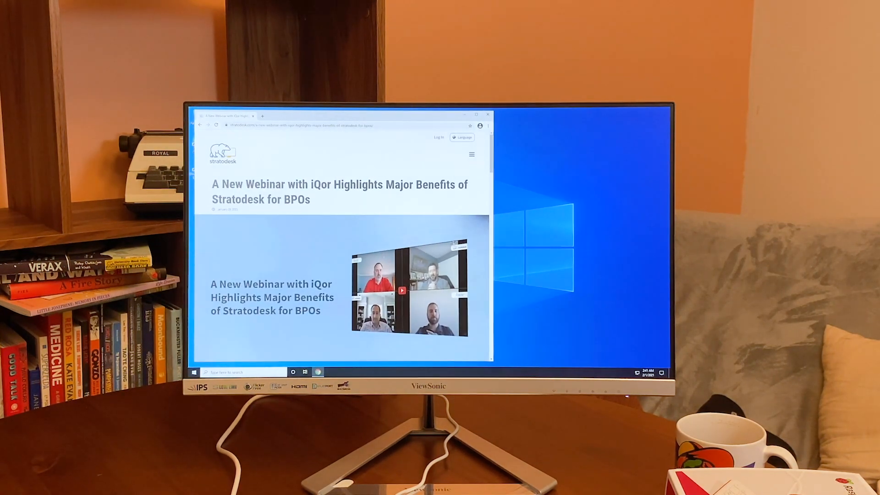
Scroll through the article and close the browser, leaving the bare desktop.
scroll(down, 3)
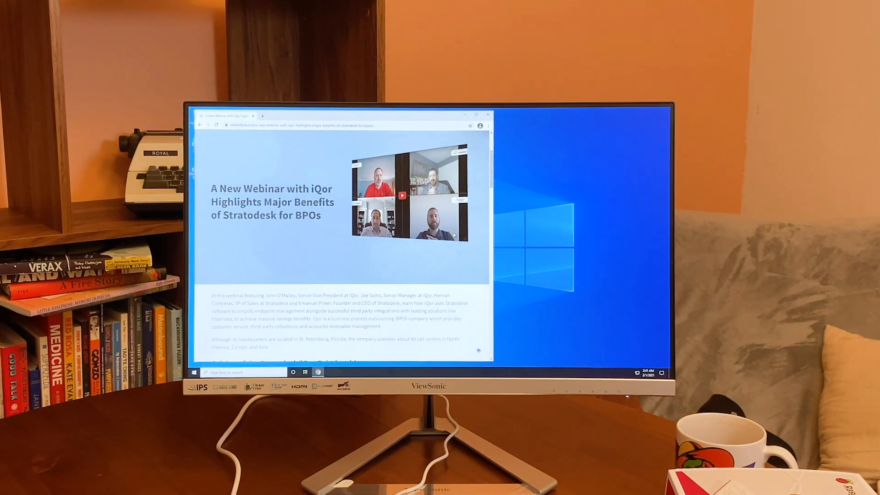
scroll(down, 3)
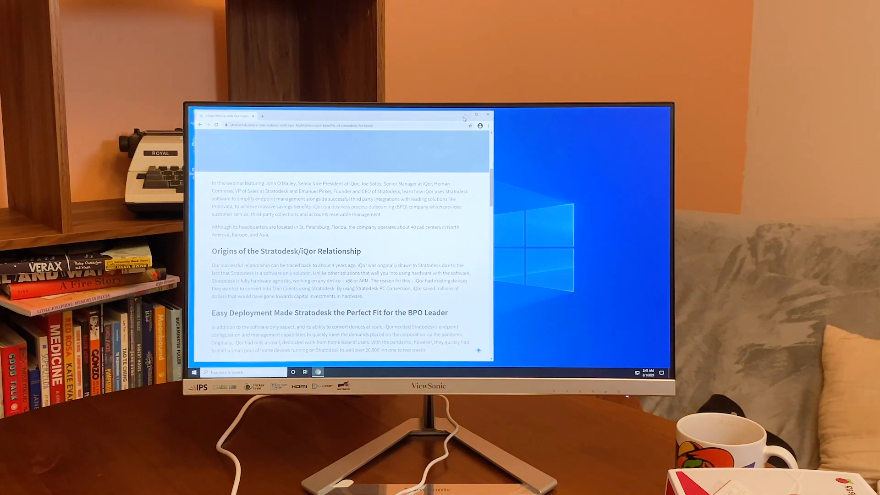
click(486, 114)
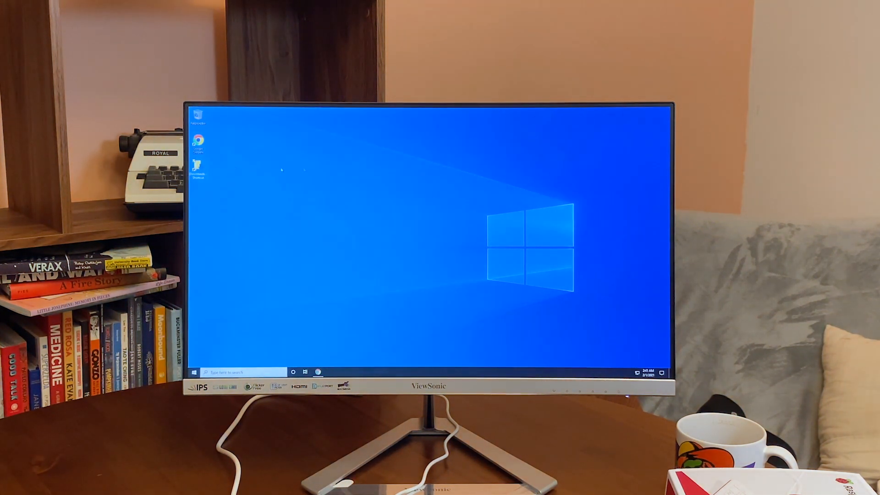
Open the downloaded document from Downloads in WordPad and replace its greeting with "Thank You".
click(330, 372)
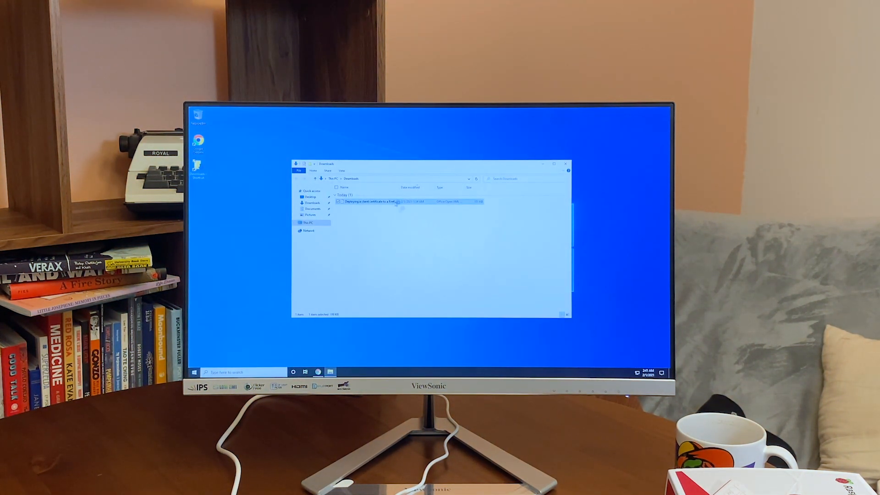
double_click(381, 201)
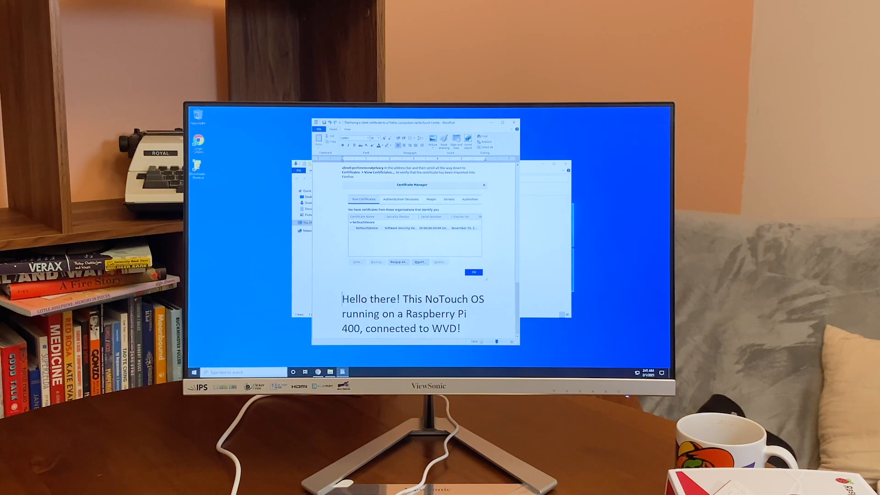
drag(341, 298, 460, 328)
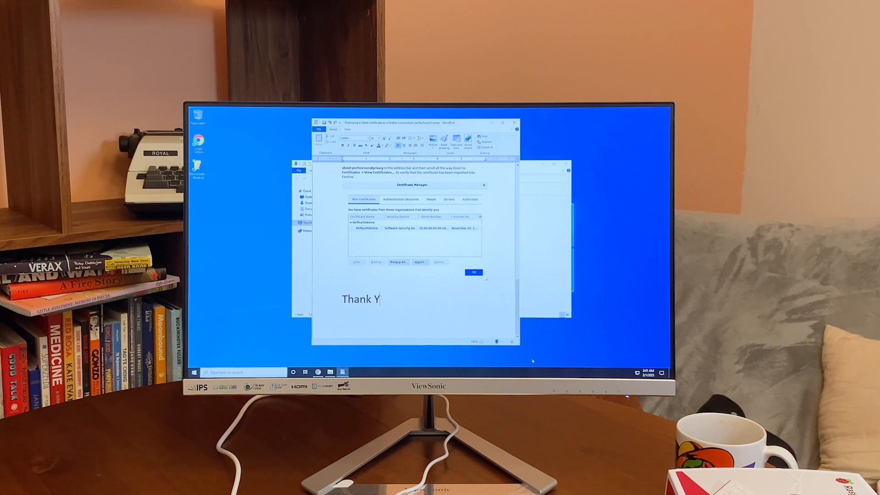
text(ou)
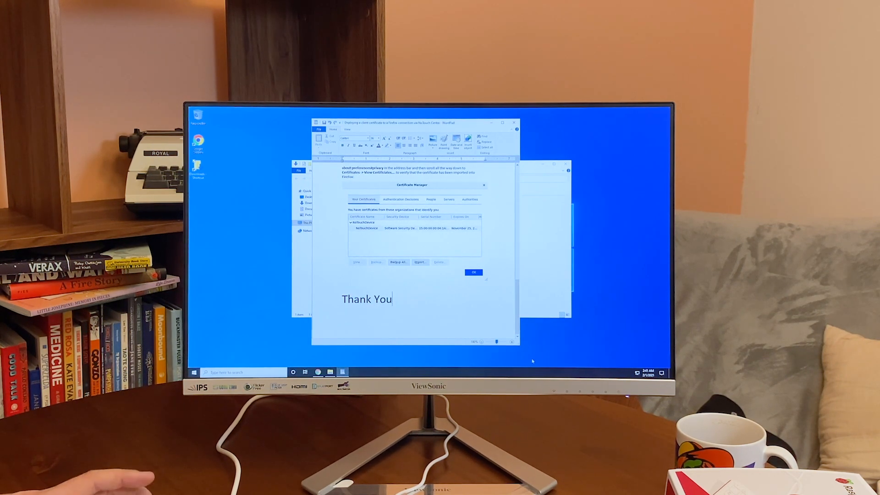